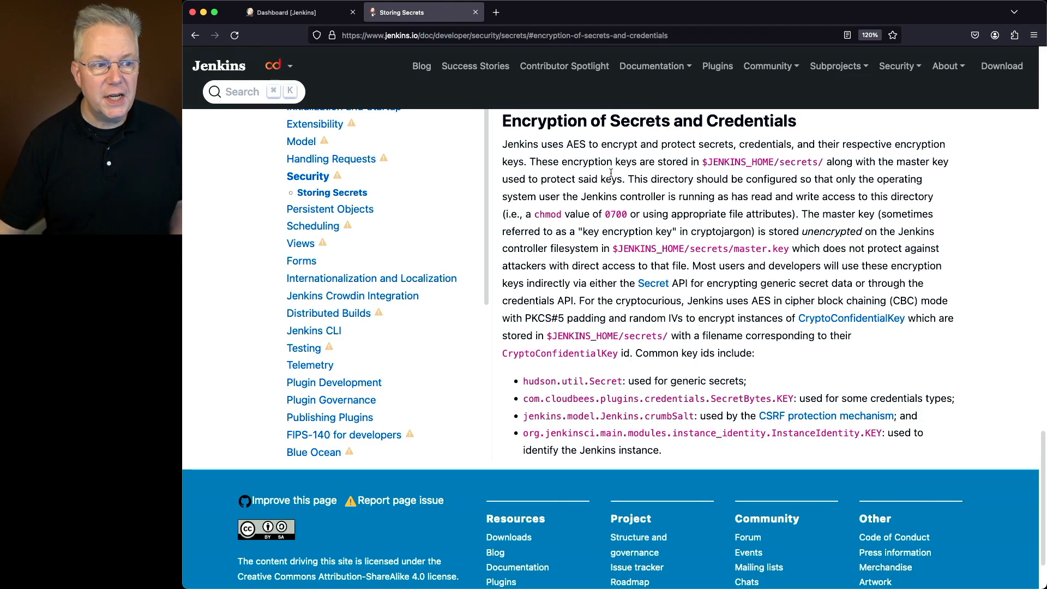
# Highlight the docs passages on AES secrets, key storage location, and Jenkins-user-only access.
pyautogui.moveTo(581, 143); pyautogui.dragTo(711, 144)
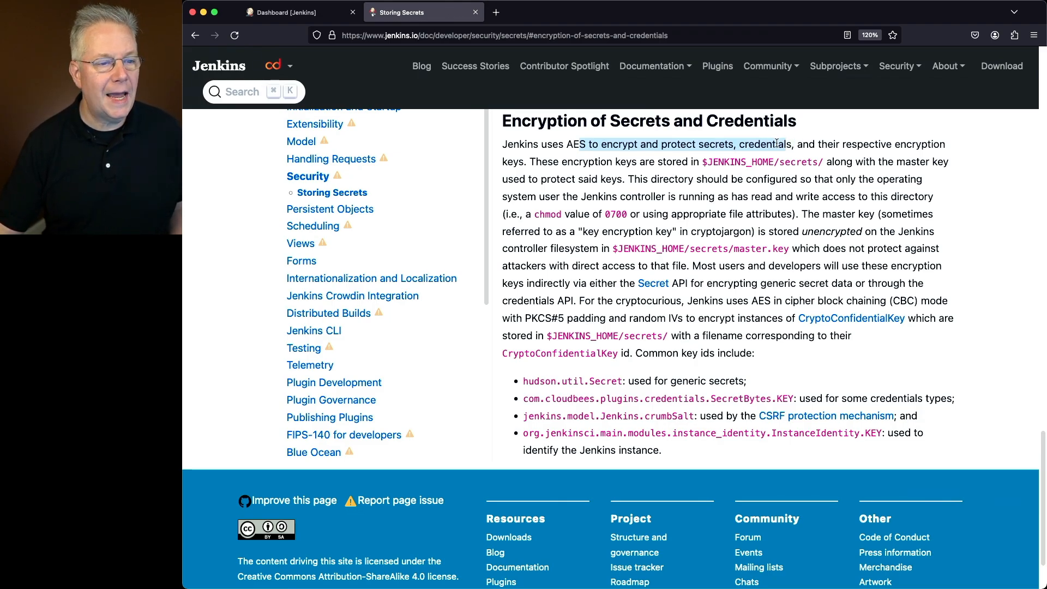
pyautogui.moveTo(786, 144); pyautogui.dragTo(524, 161)
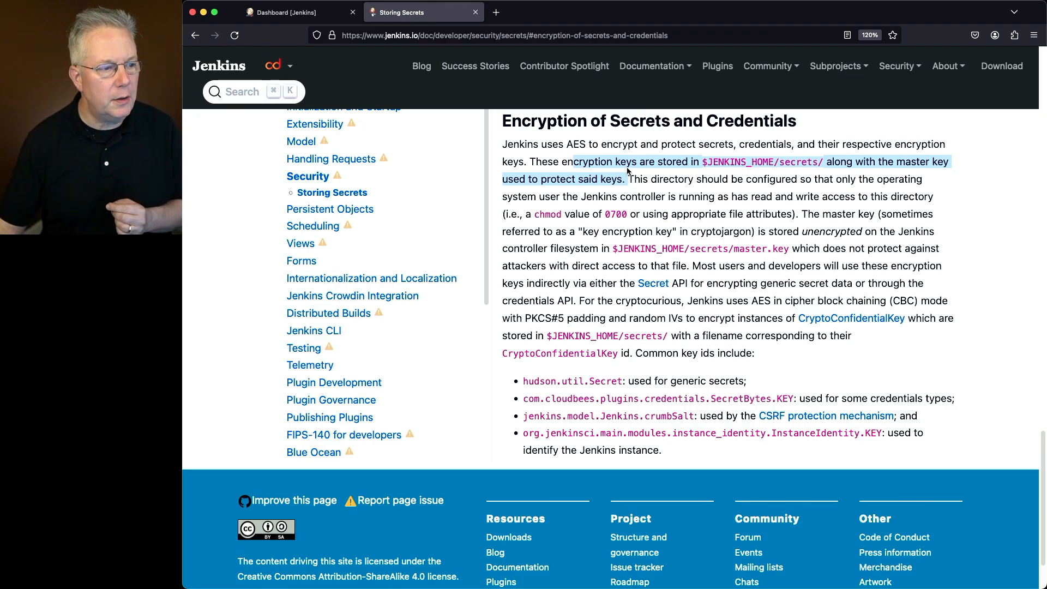
pyautogui.moveTo(627, 179); pyautogui.dragTo(726, 179)
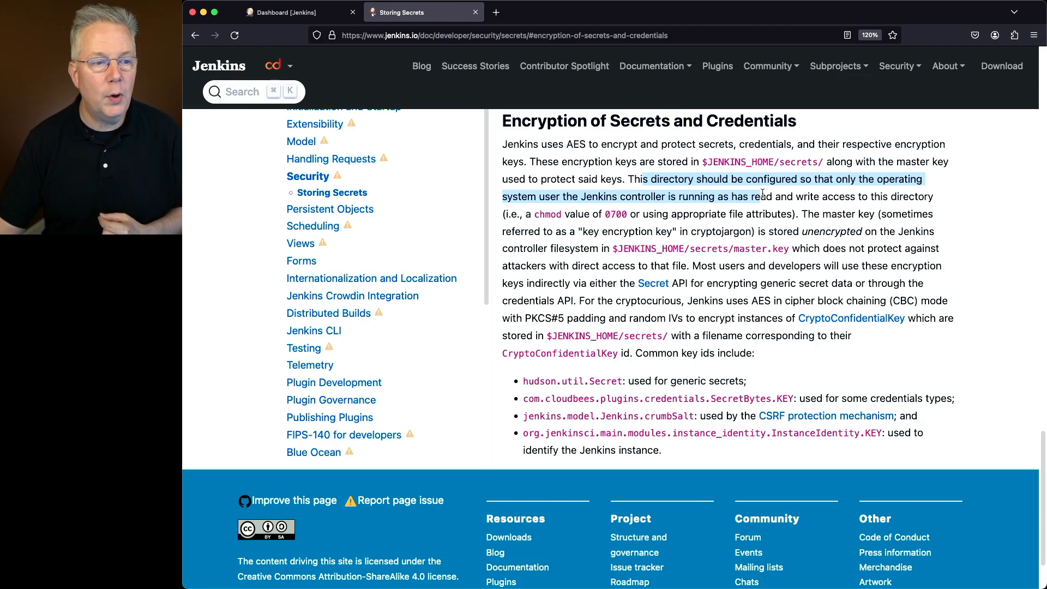
# Run ll in /var/lib/jenkins and mark the owner-only secrets directory in the listing.
pyautogui.click(612, 196)
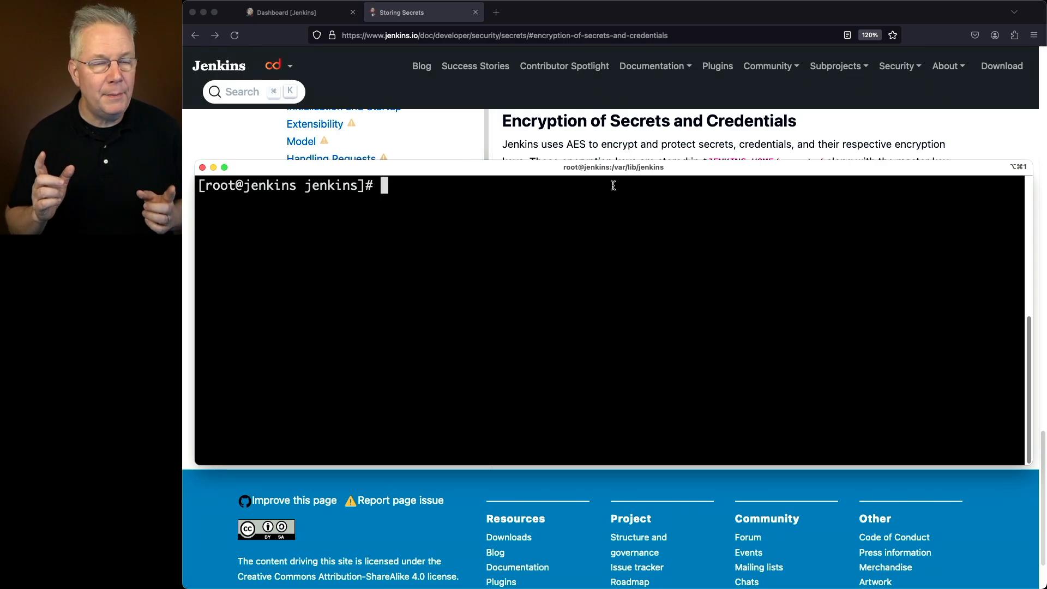
pyautogui.write('l')
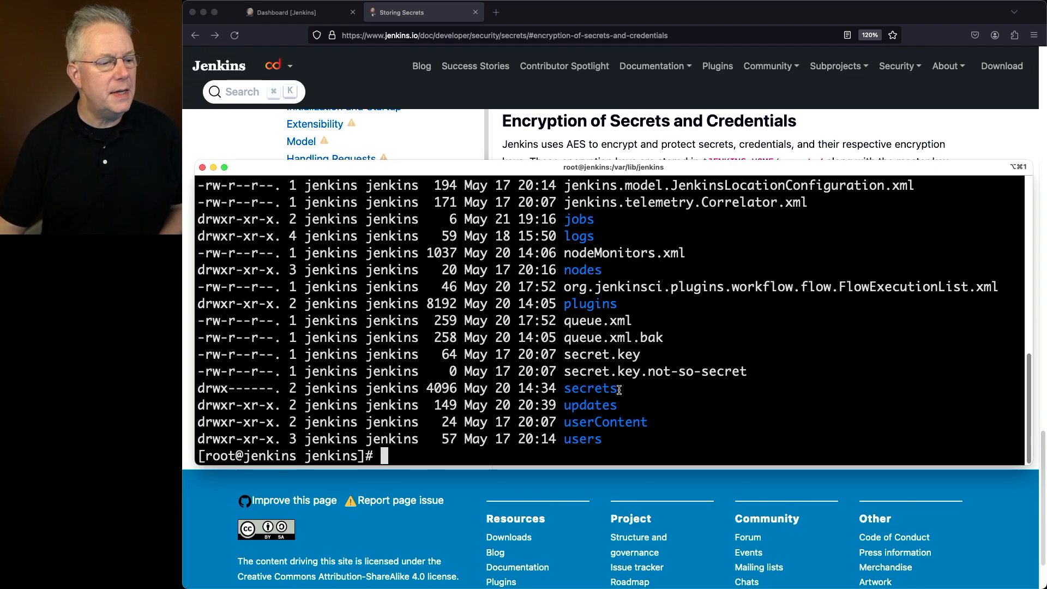
pyautogui.doubleClick(589, 388)
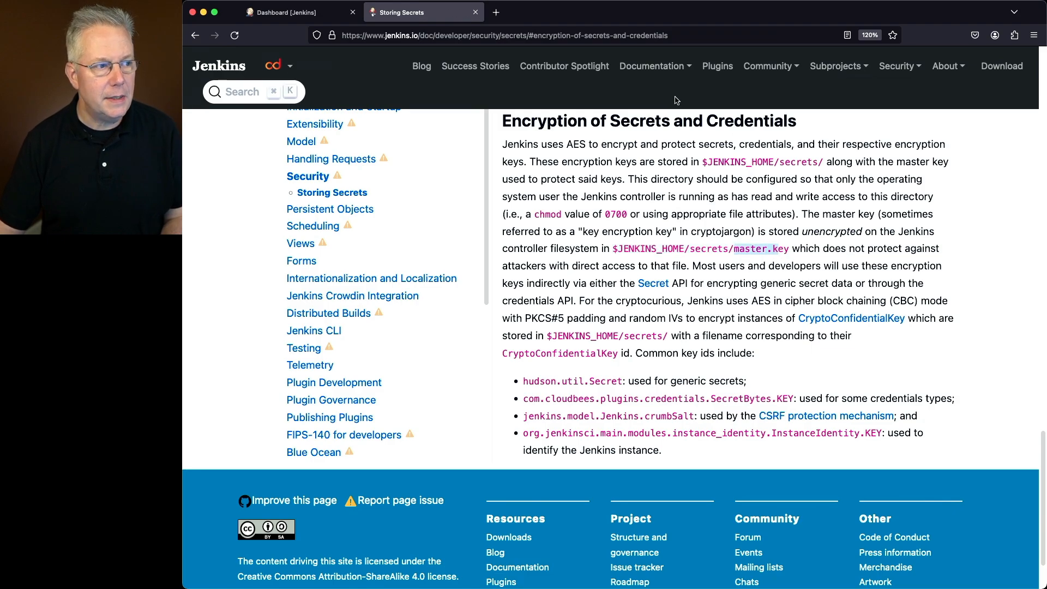
pyautogui.moveTo(710, 191)
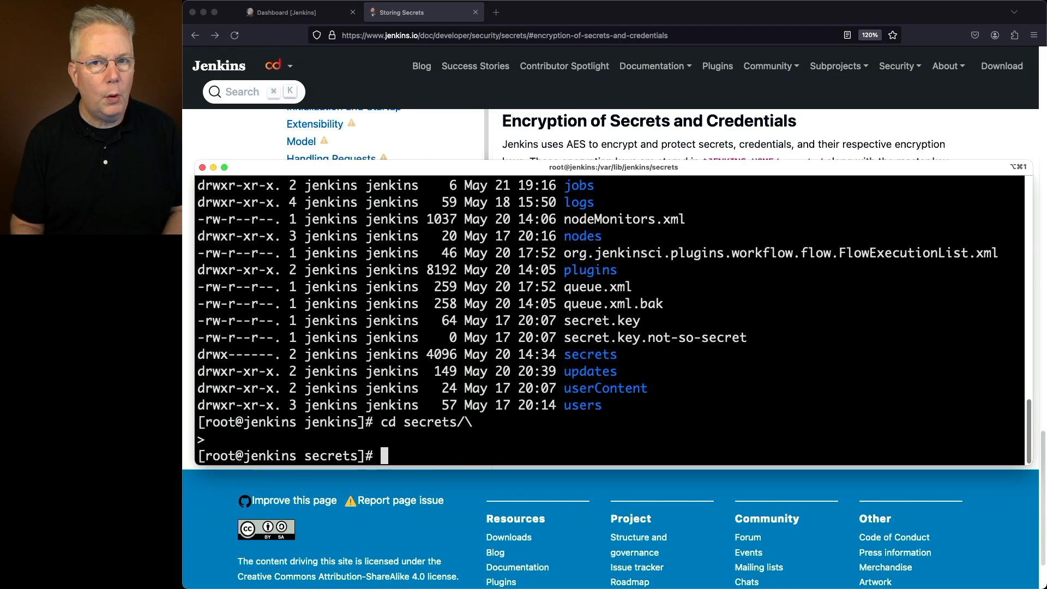
# List the secrets directory with ll and mark master.key in the output.
pyautogui.write('ll')
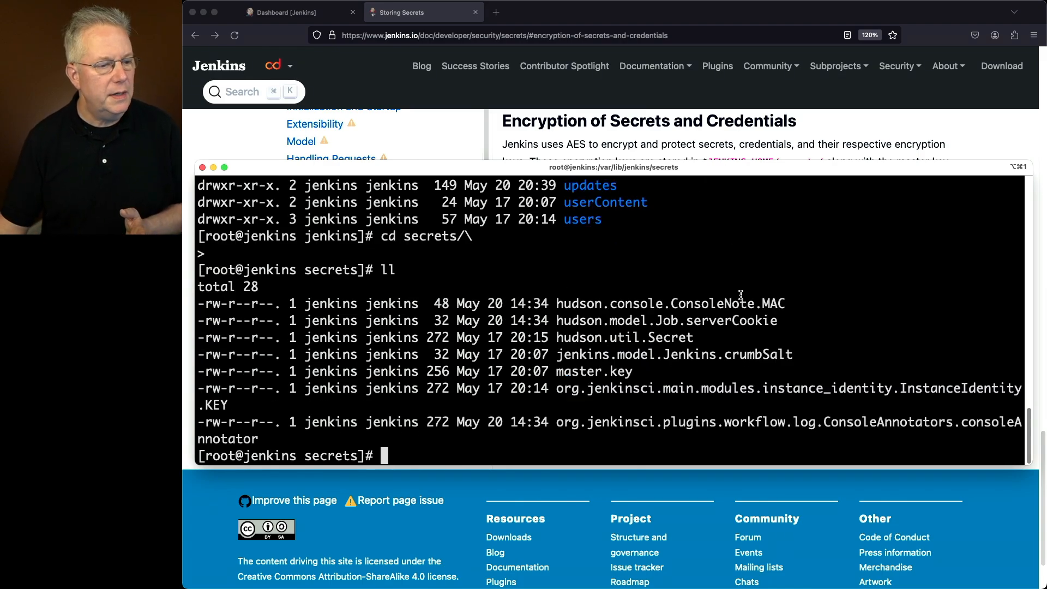
pyautogui.moveTo(638, 333)
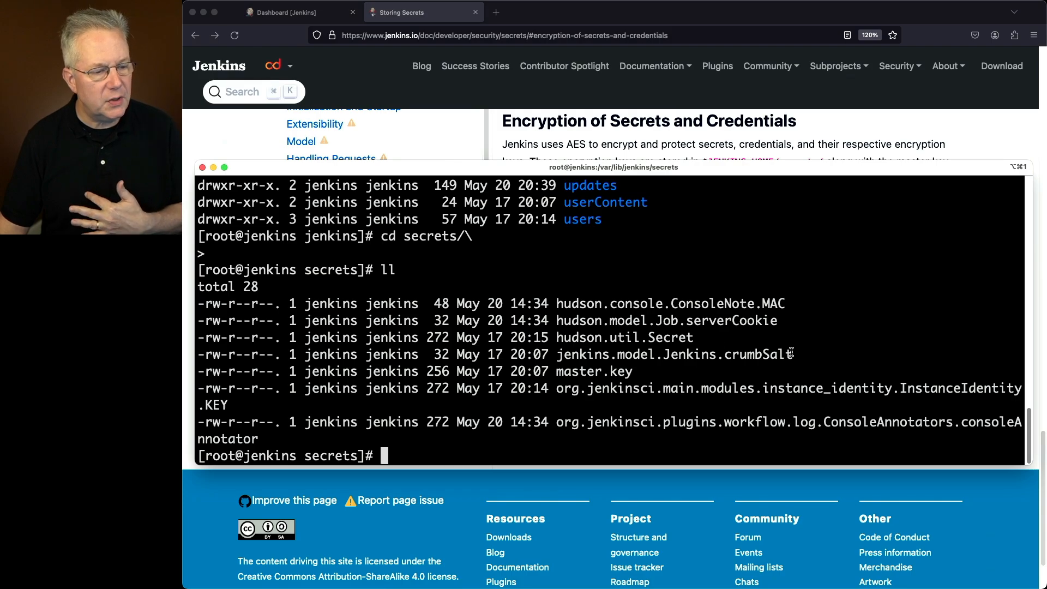
pyautogui.doubleClick(593, 371)
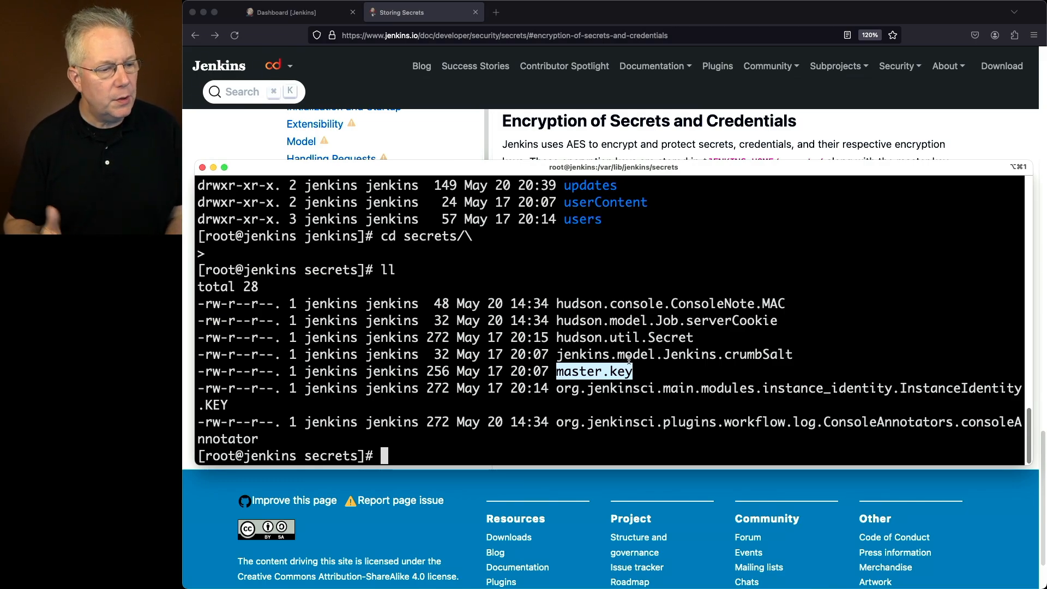
# Print master.key's hex contents with cat, then cd .. and relist the Jenkins home.
pyautogui.write('cat master.key')
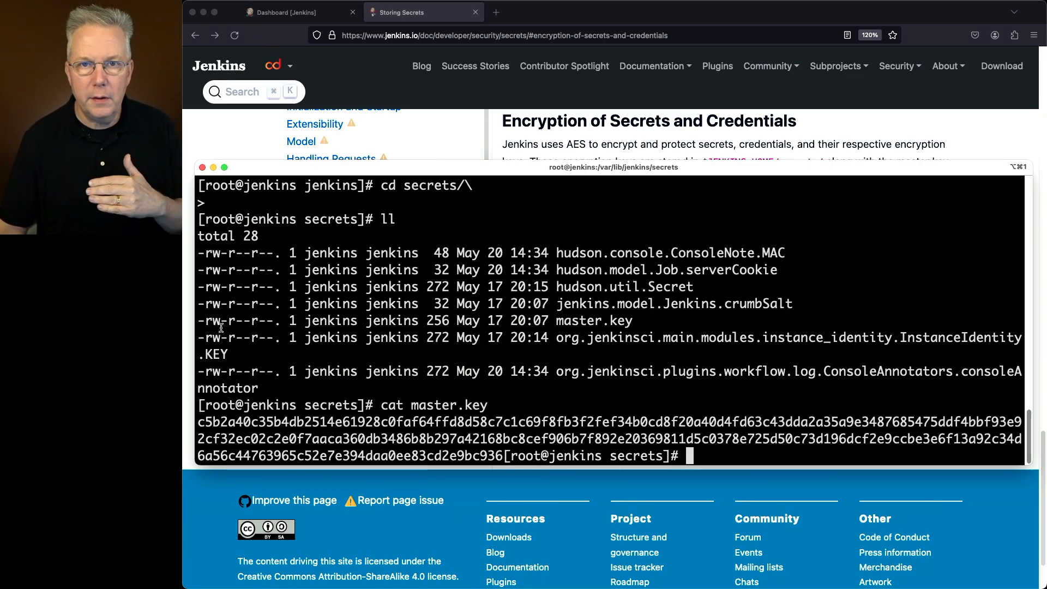
pyautogui.write('cd ..')
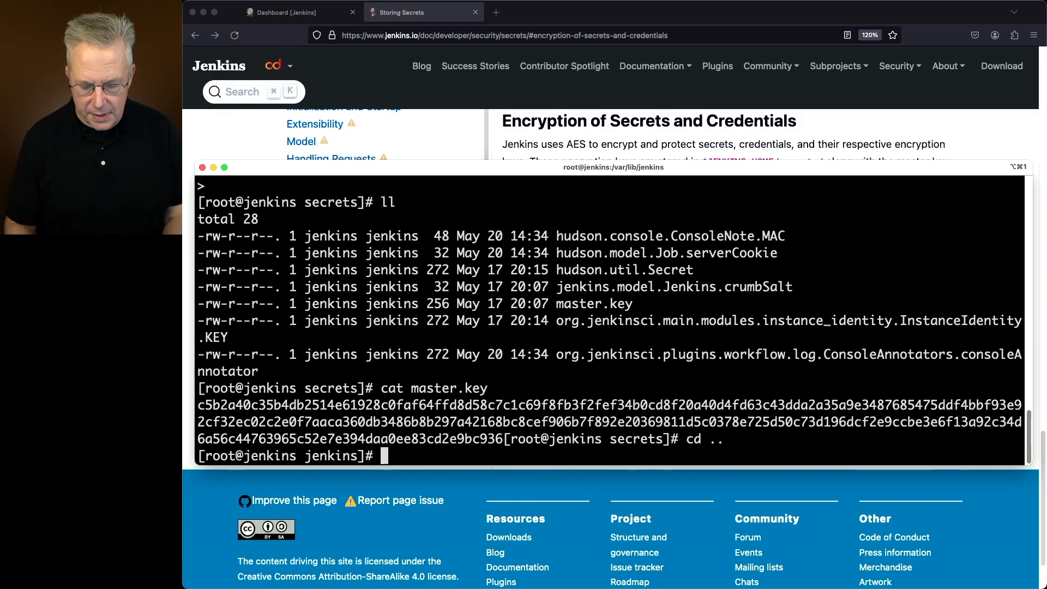
pyautogui.write('ll')
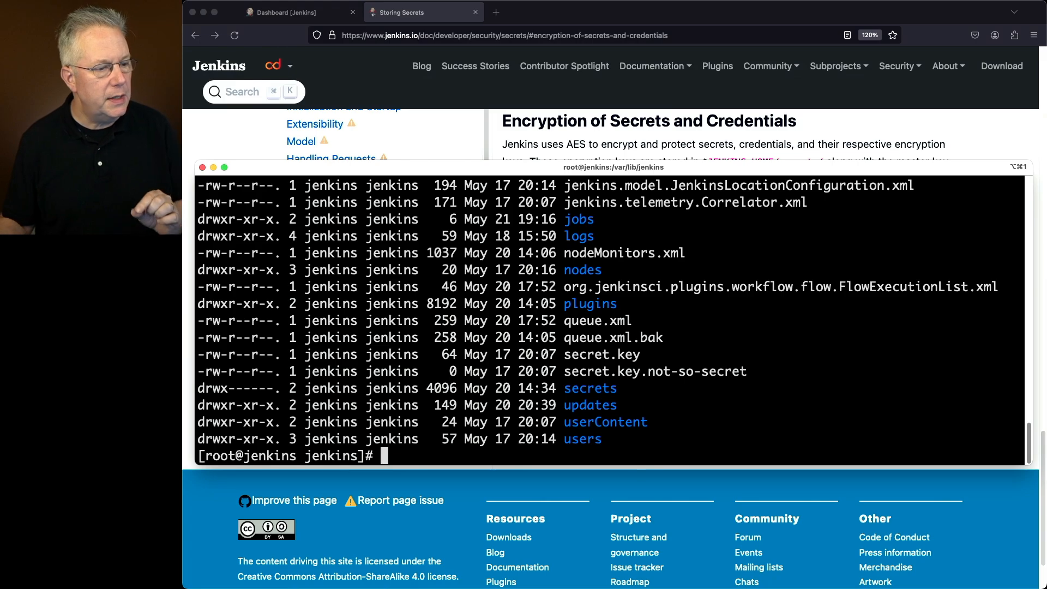